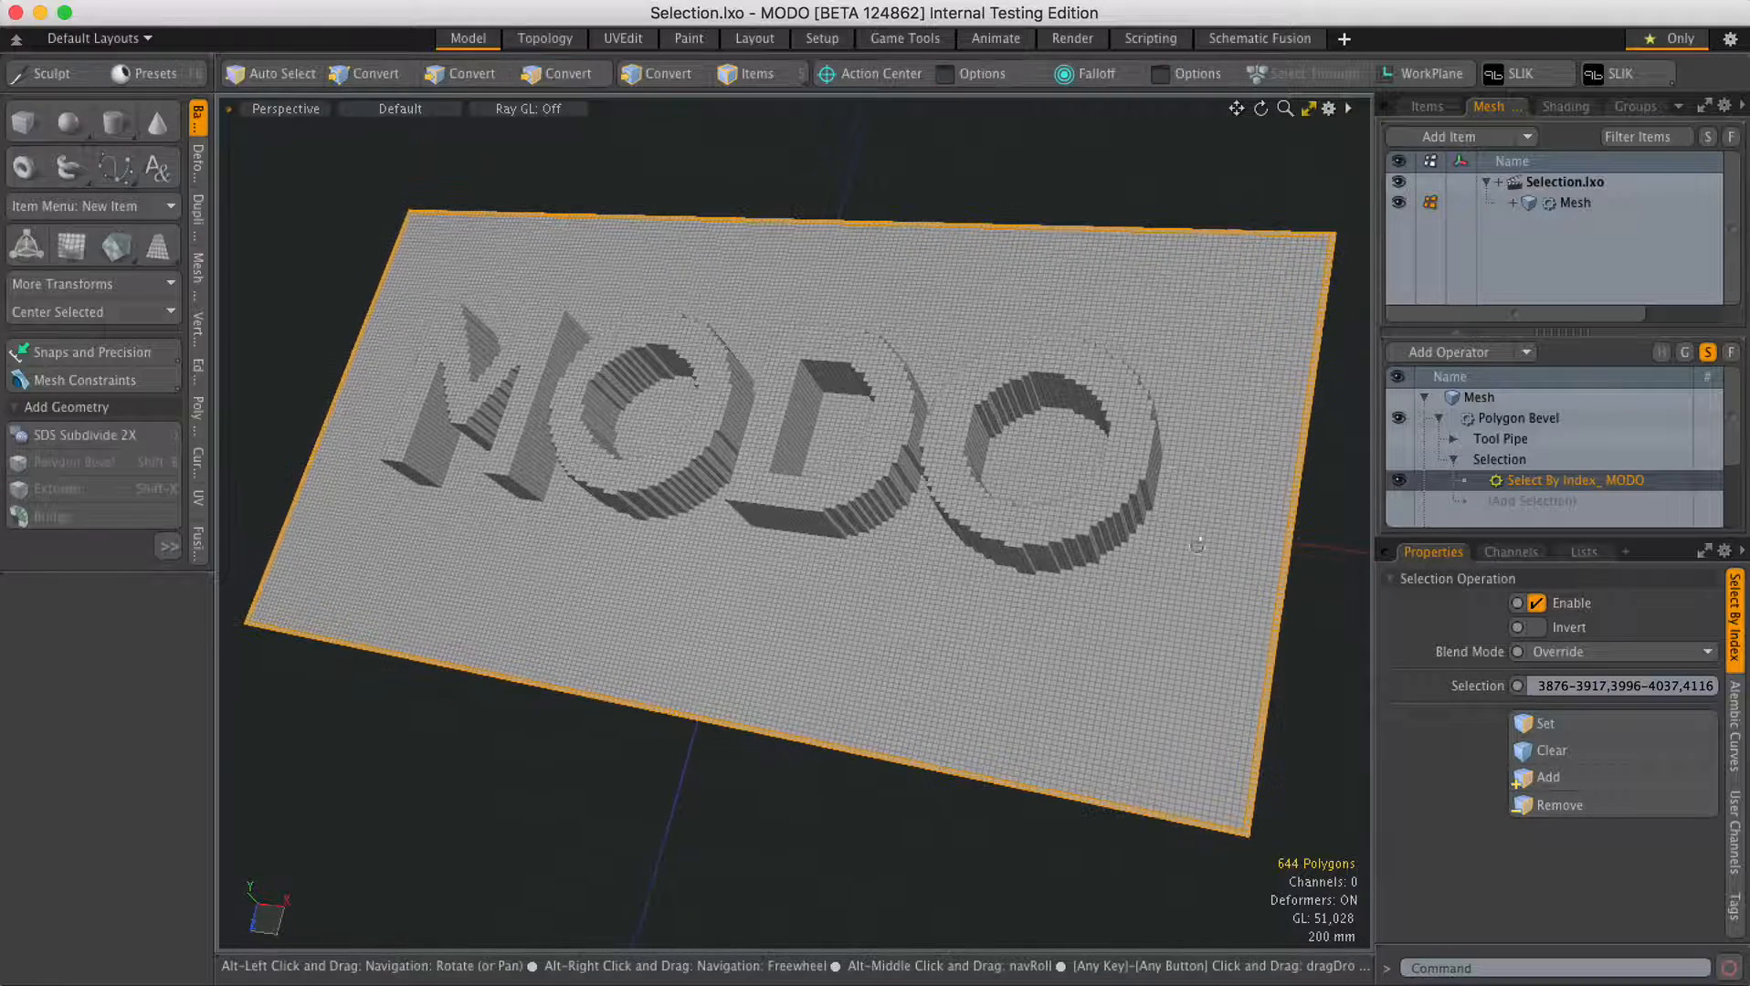
- Add a border-polygon Select By Index and move it above Select By Index_MODO in the stack
{"action": "left_click", "coordinate": [565, 73]}
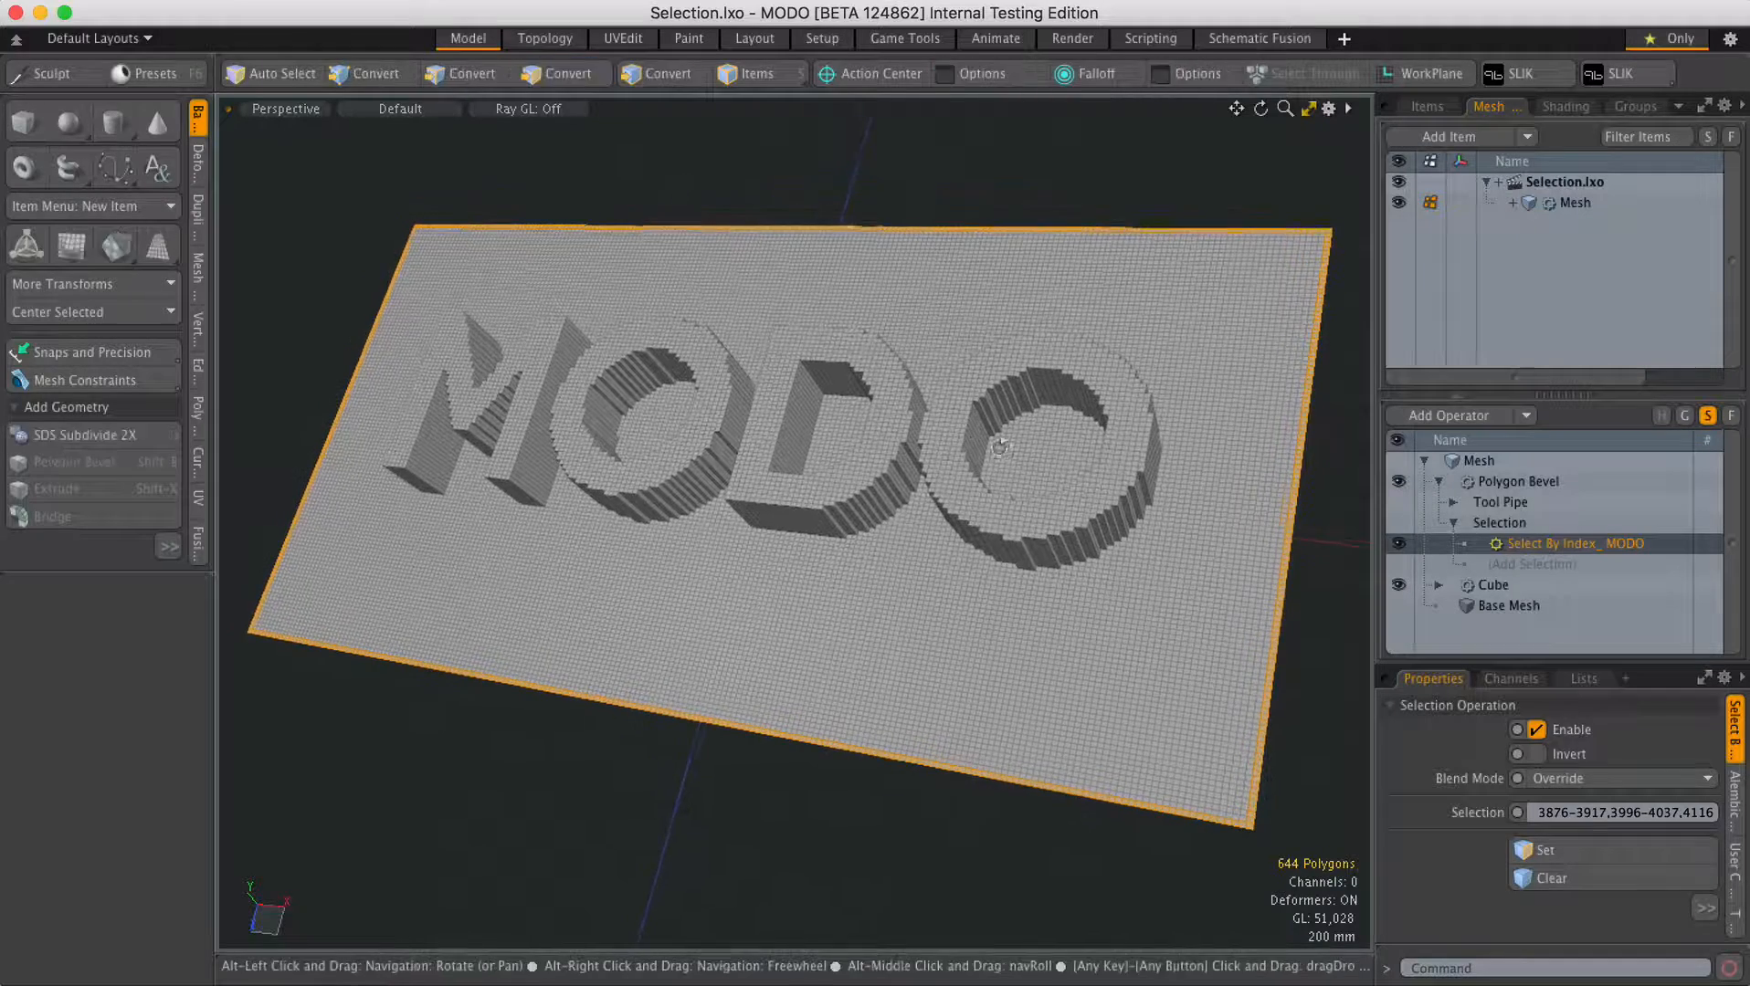
{"action": "left_click", "coordinate": [570, 73]}
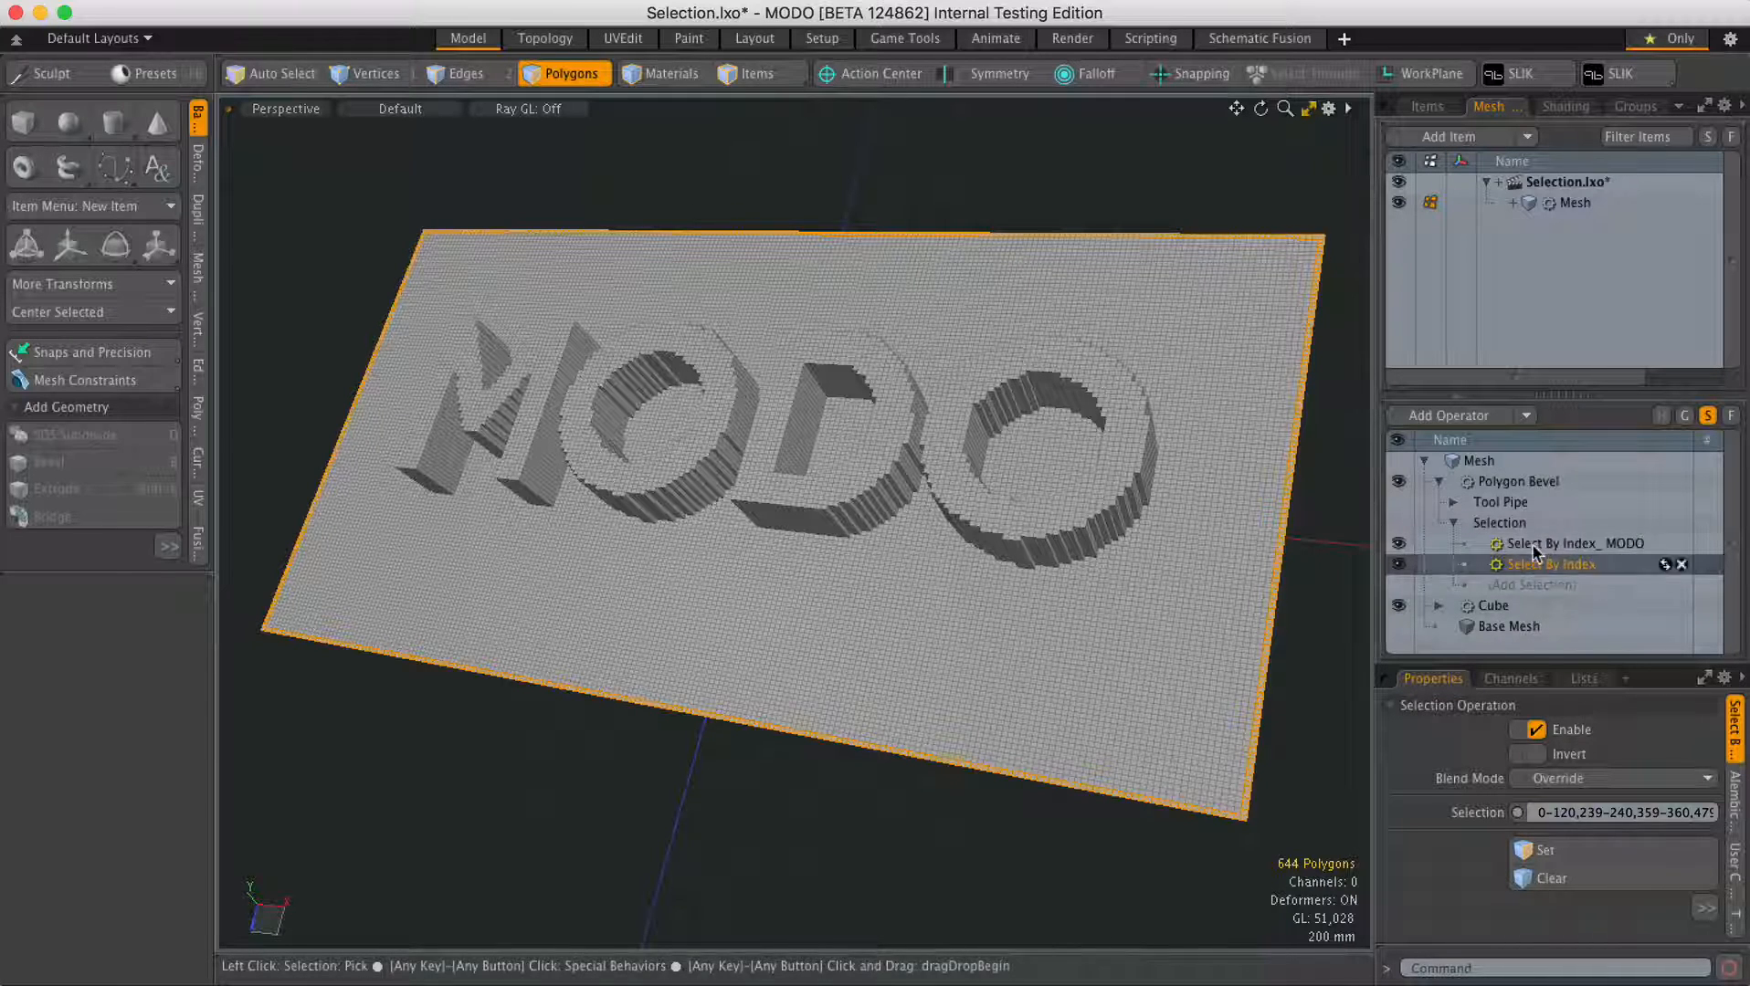
{"action": "left_click", "coordinate": [1562, 543]}
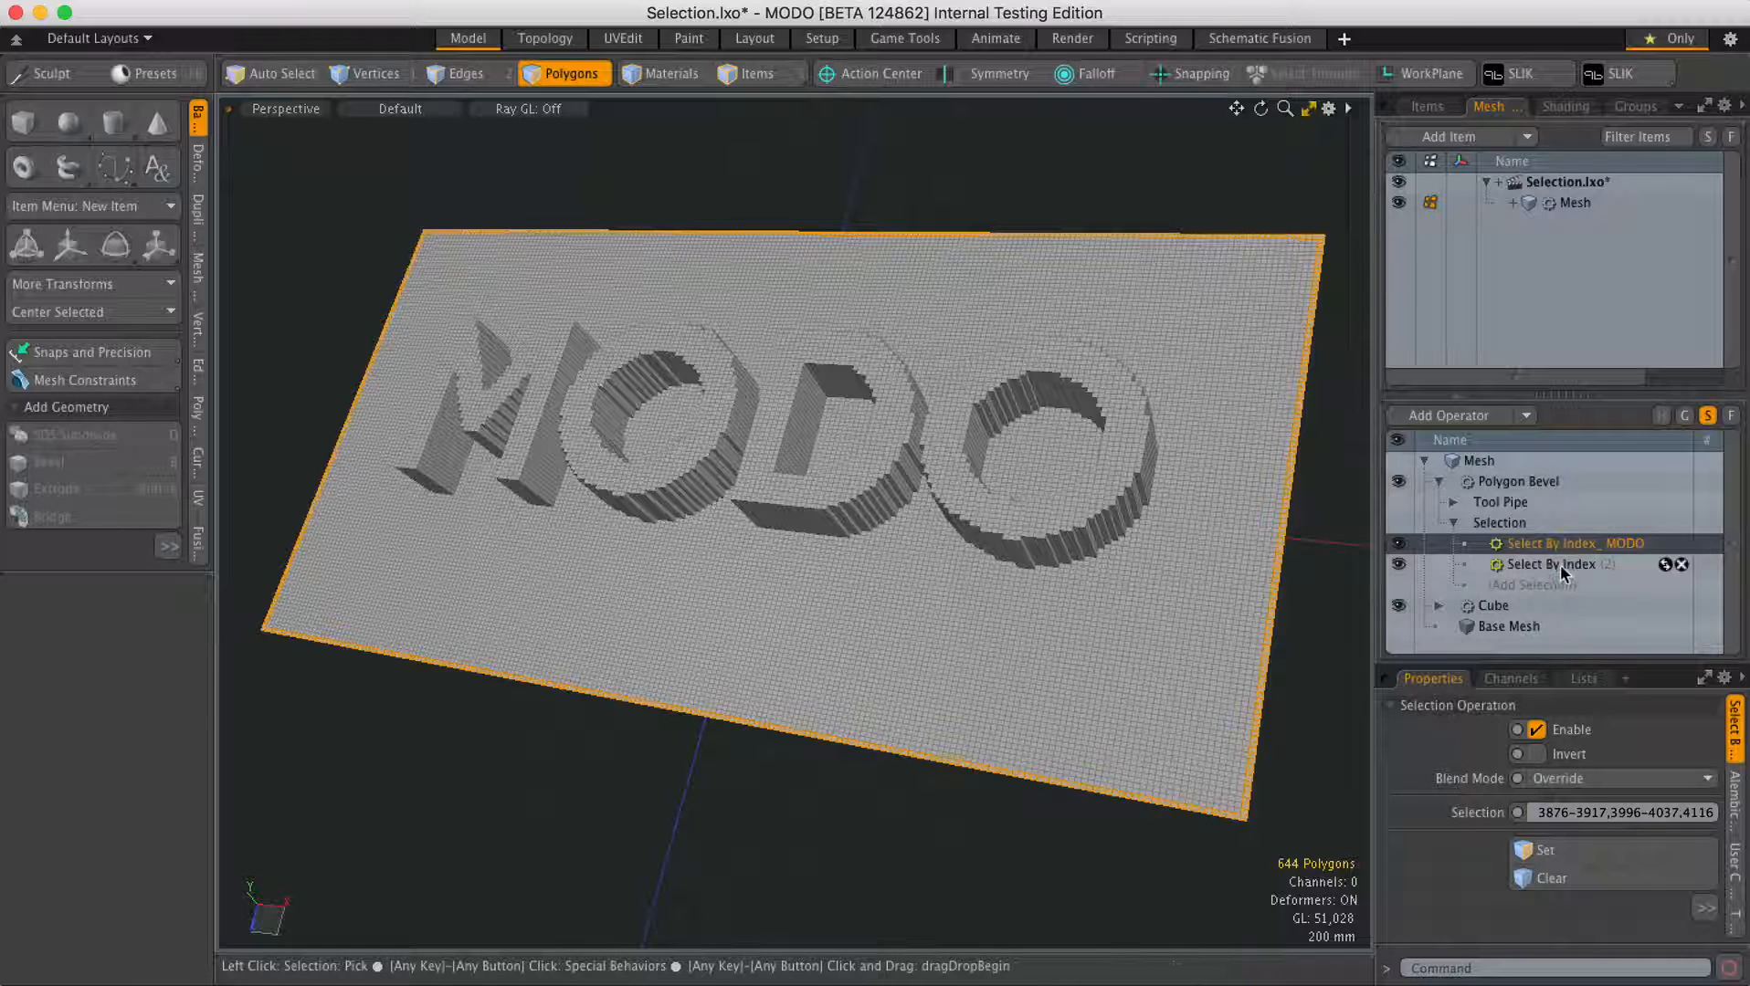
{"action": "left_click", "coordinate": [1551, 563]}
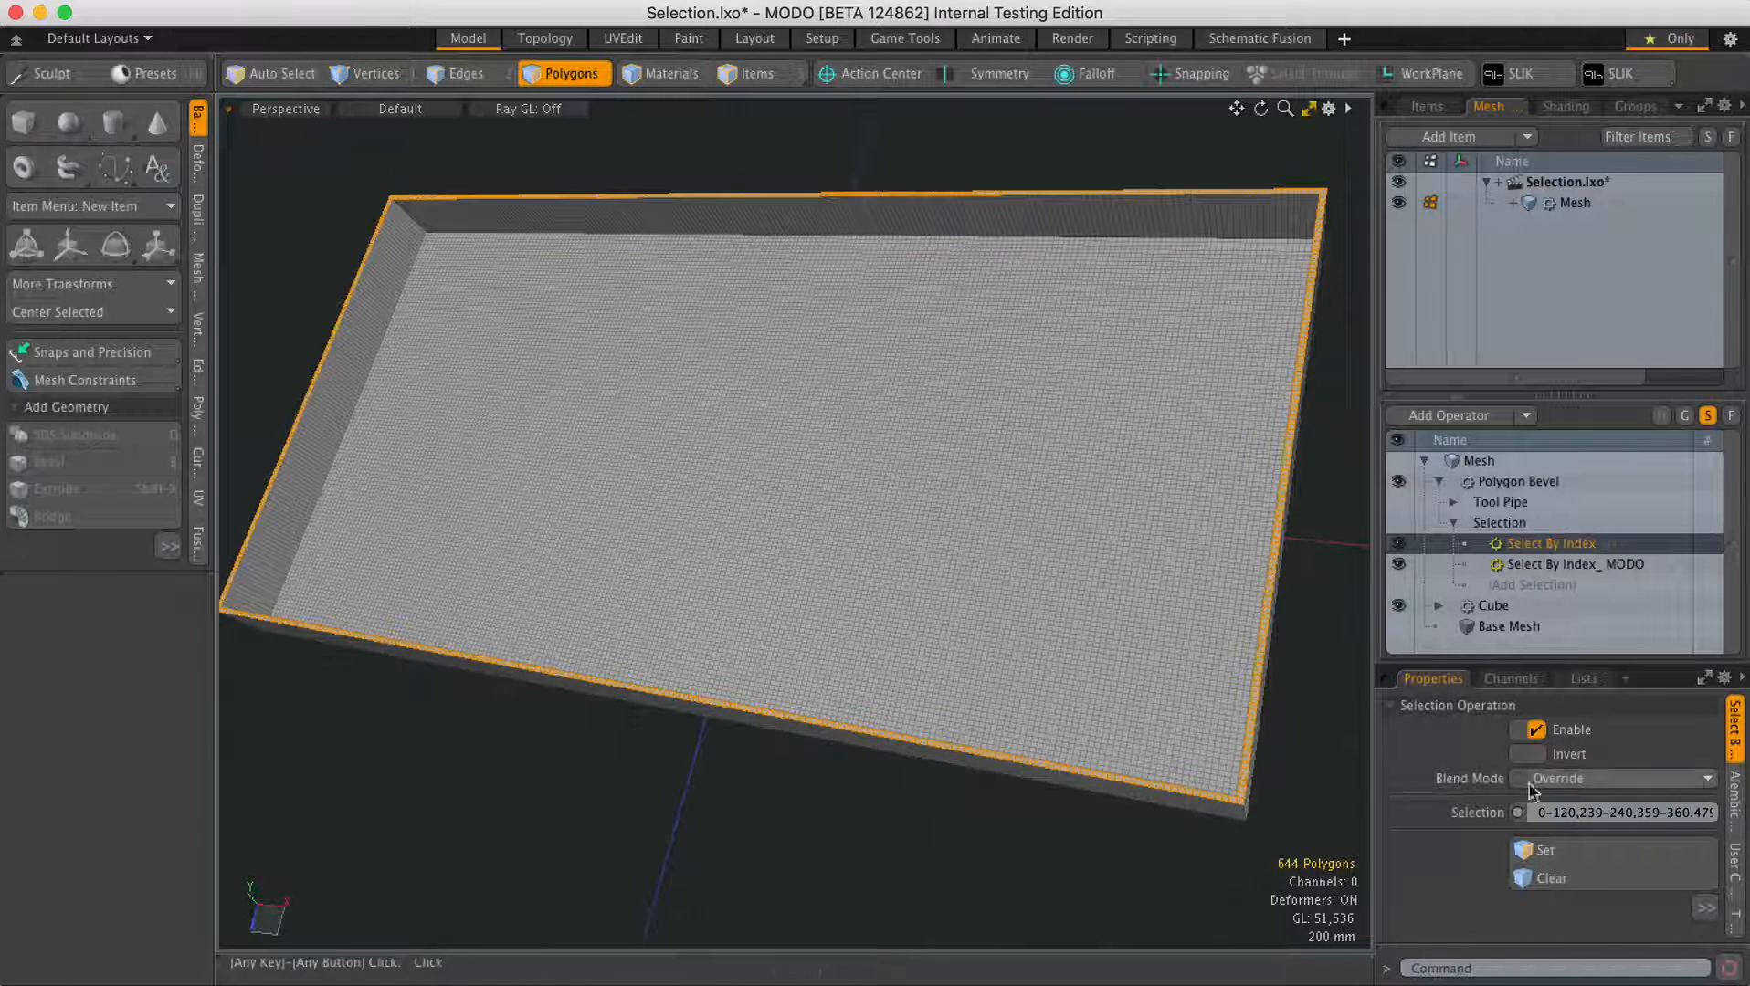
- Set the border Select By Index blend mode to Add so border and letters bevel together
{"action": "left_click", "coordinate": [1612, 778]}
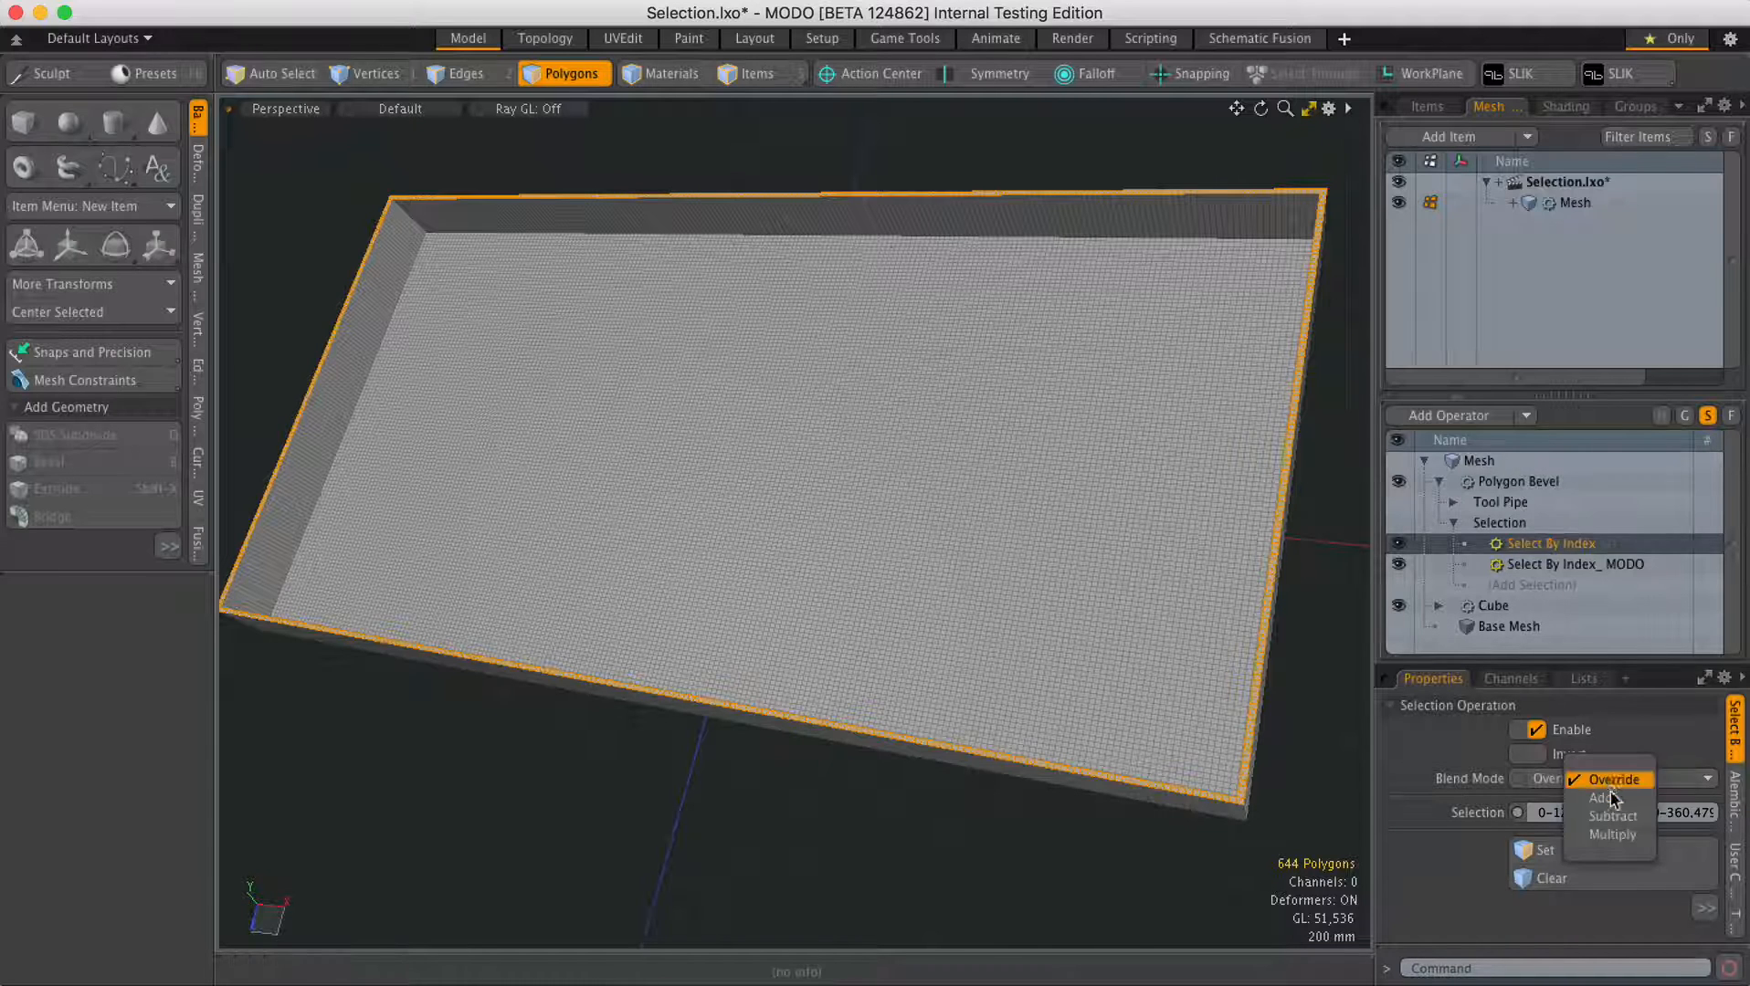
{"action": "left_click", "coordinate": [1598, 799]}
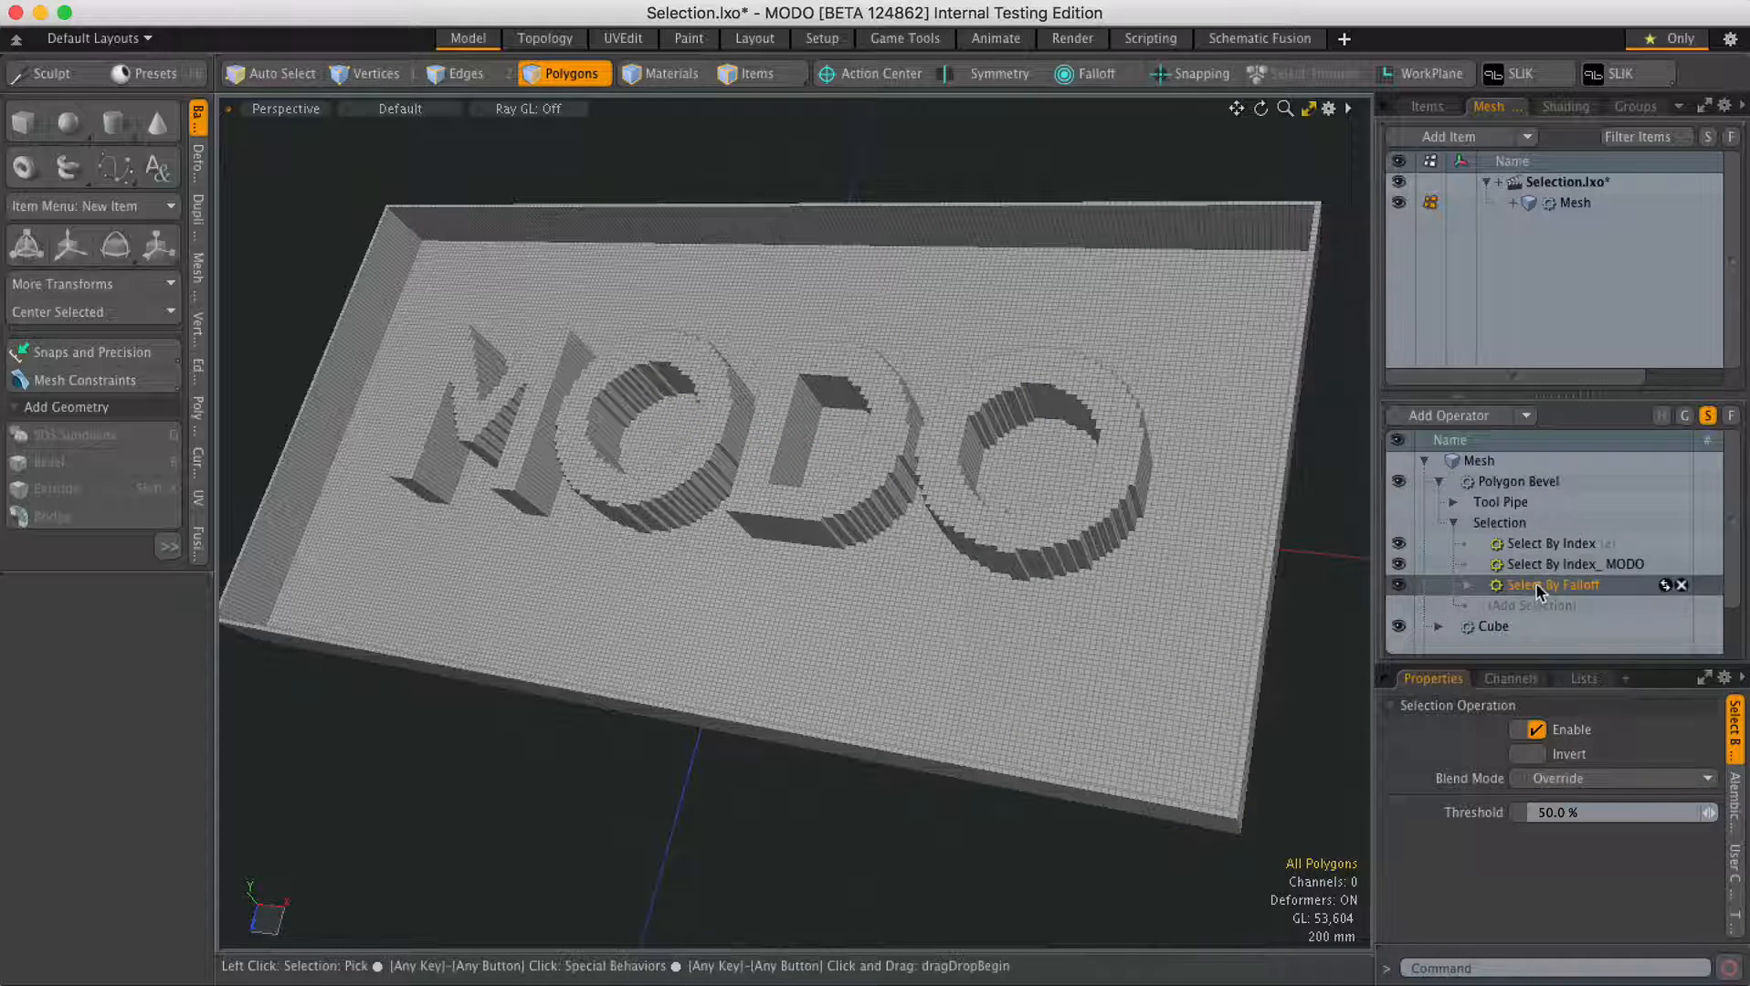
- Move Select By Falloff to the top of the stack and give it a Linear Falloff
{"action": "left_click", "coordinate": [1551, 543]}
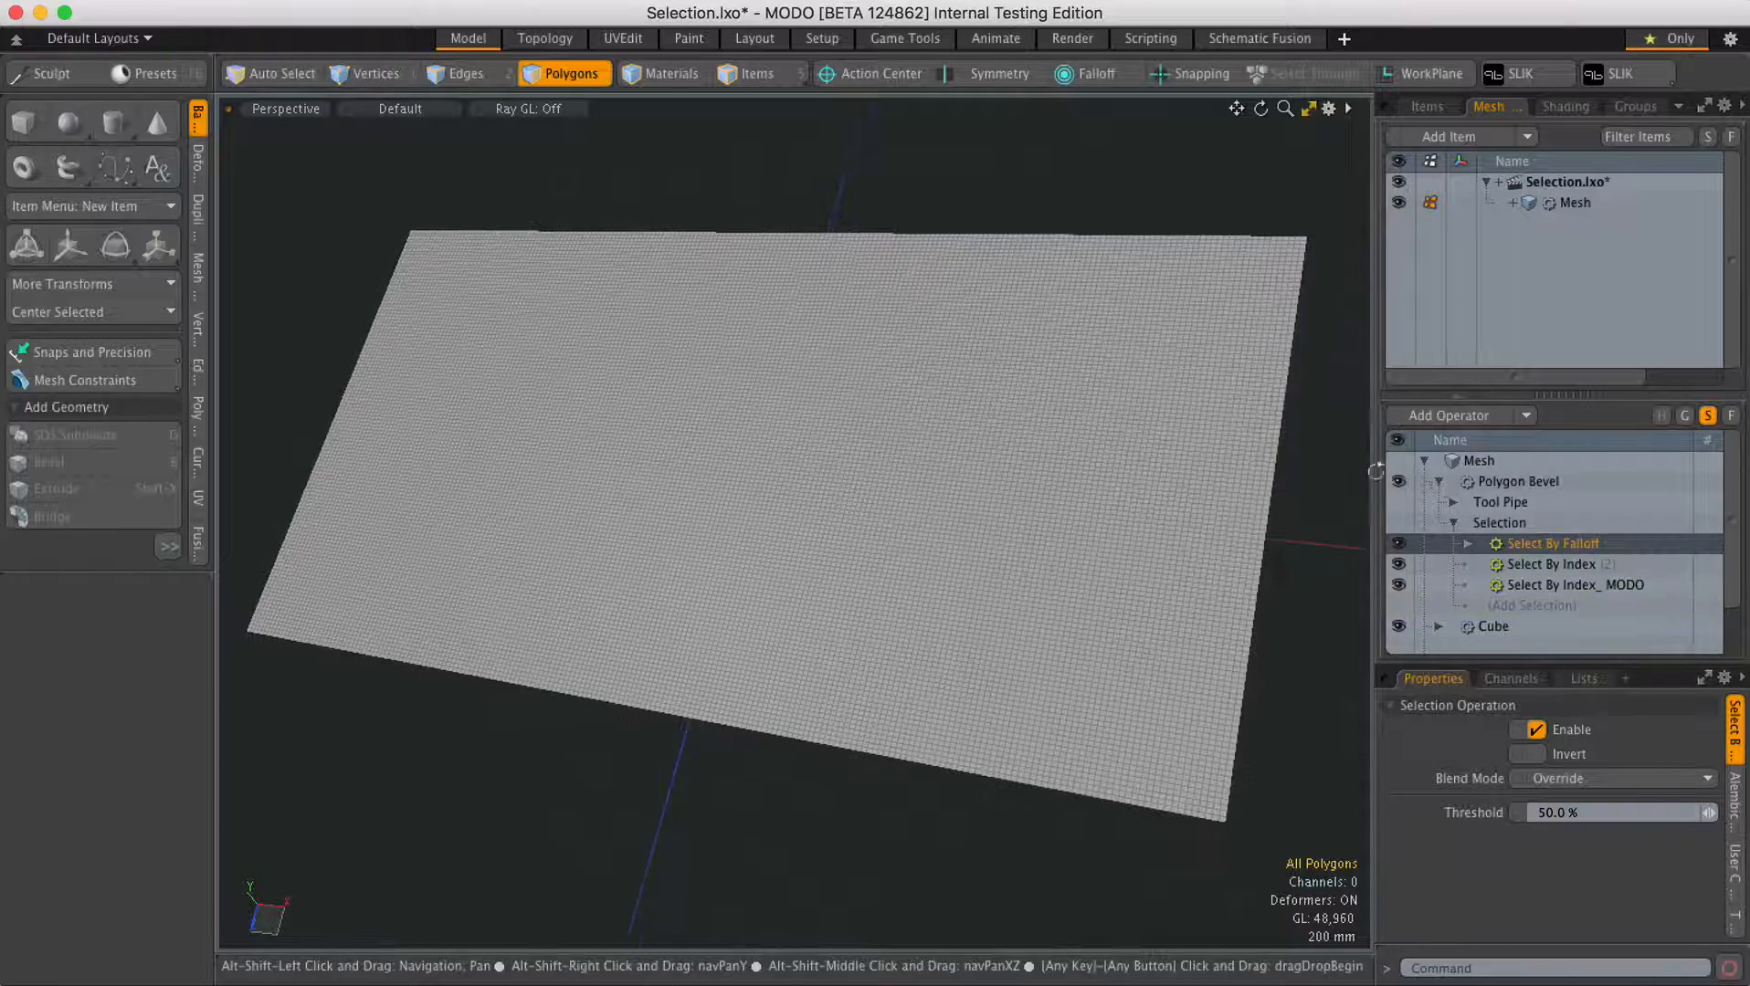
{"action": "left_click", "coordinate": [1456, 543]}
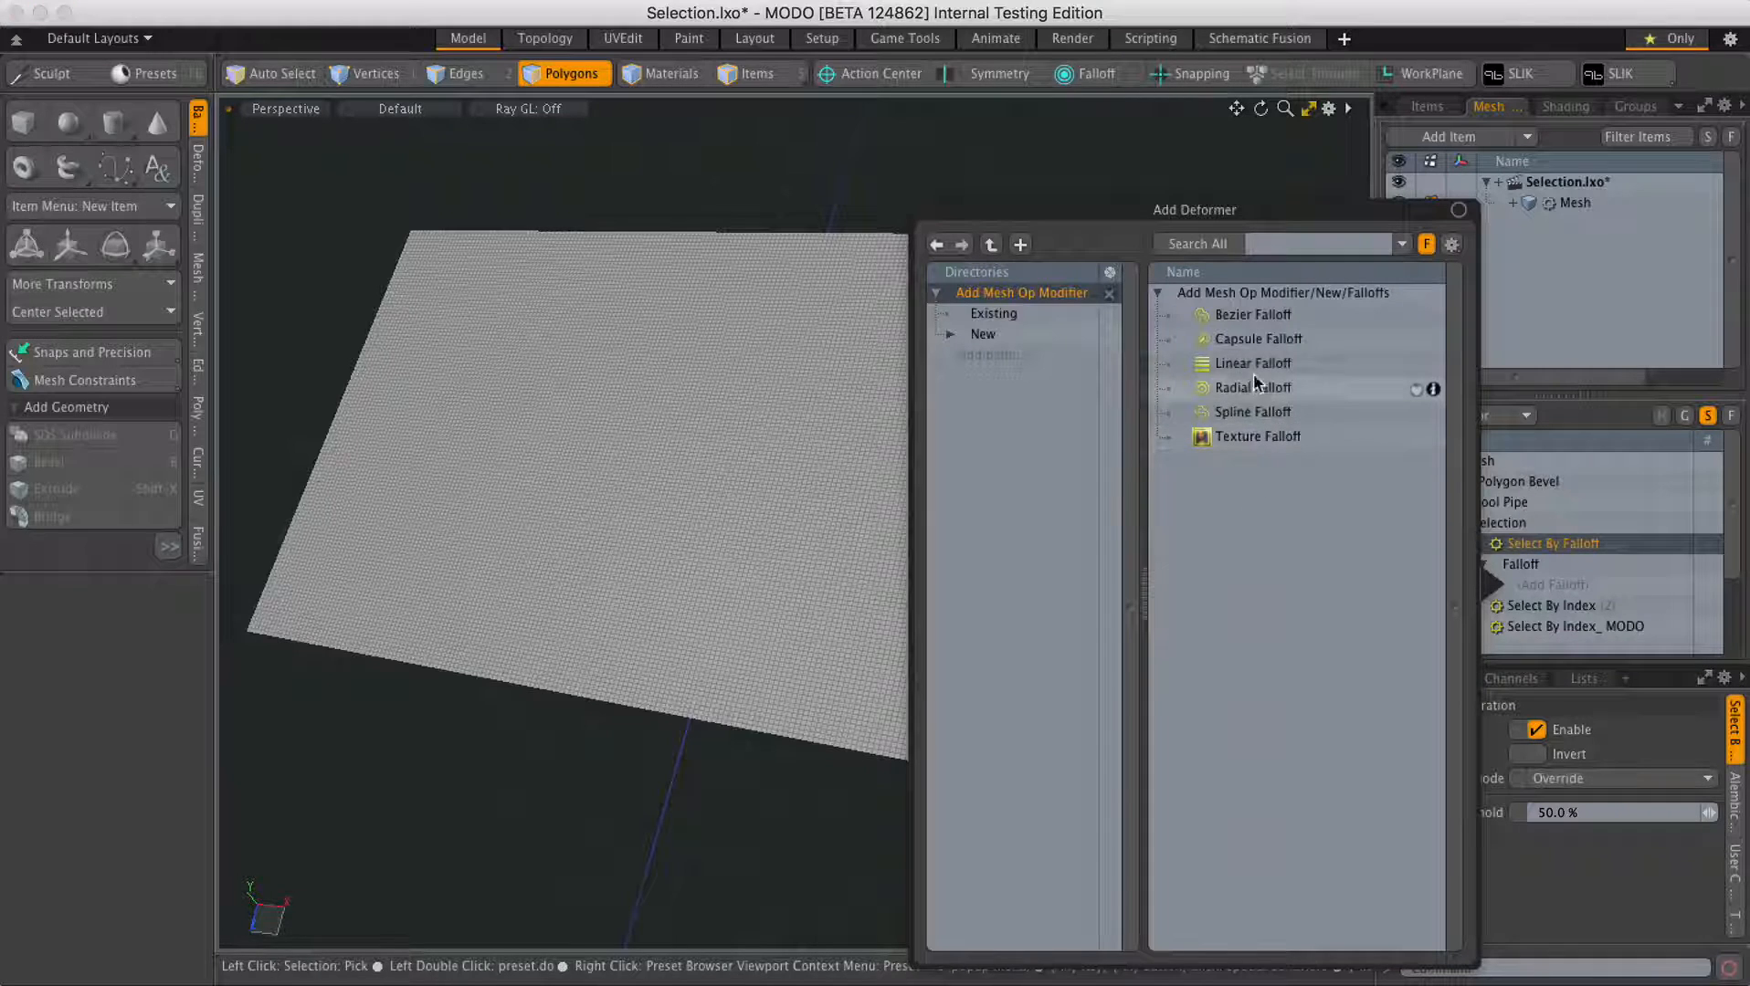
{"action": "left_click", "coordinate": [1255, 364]}
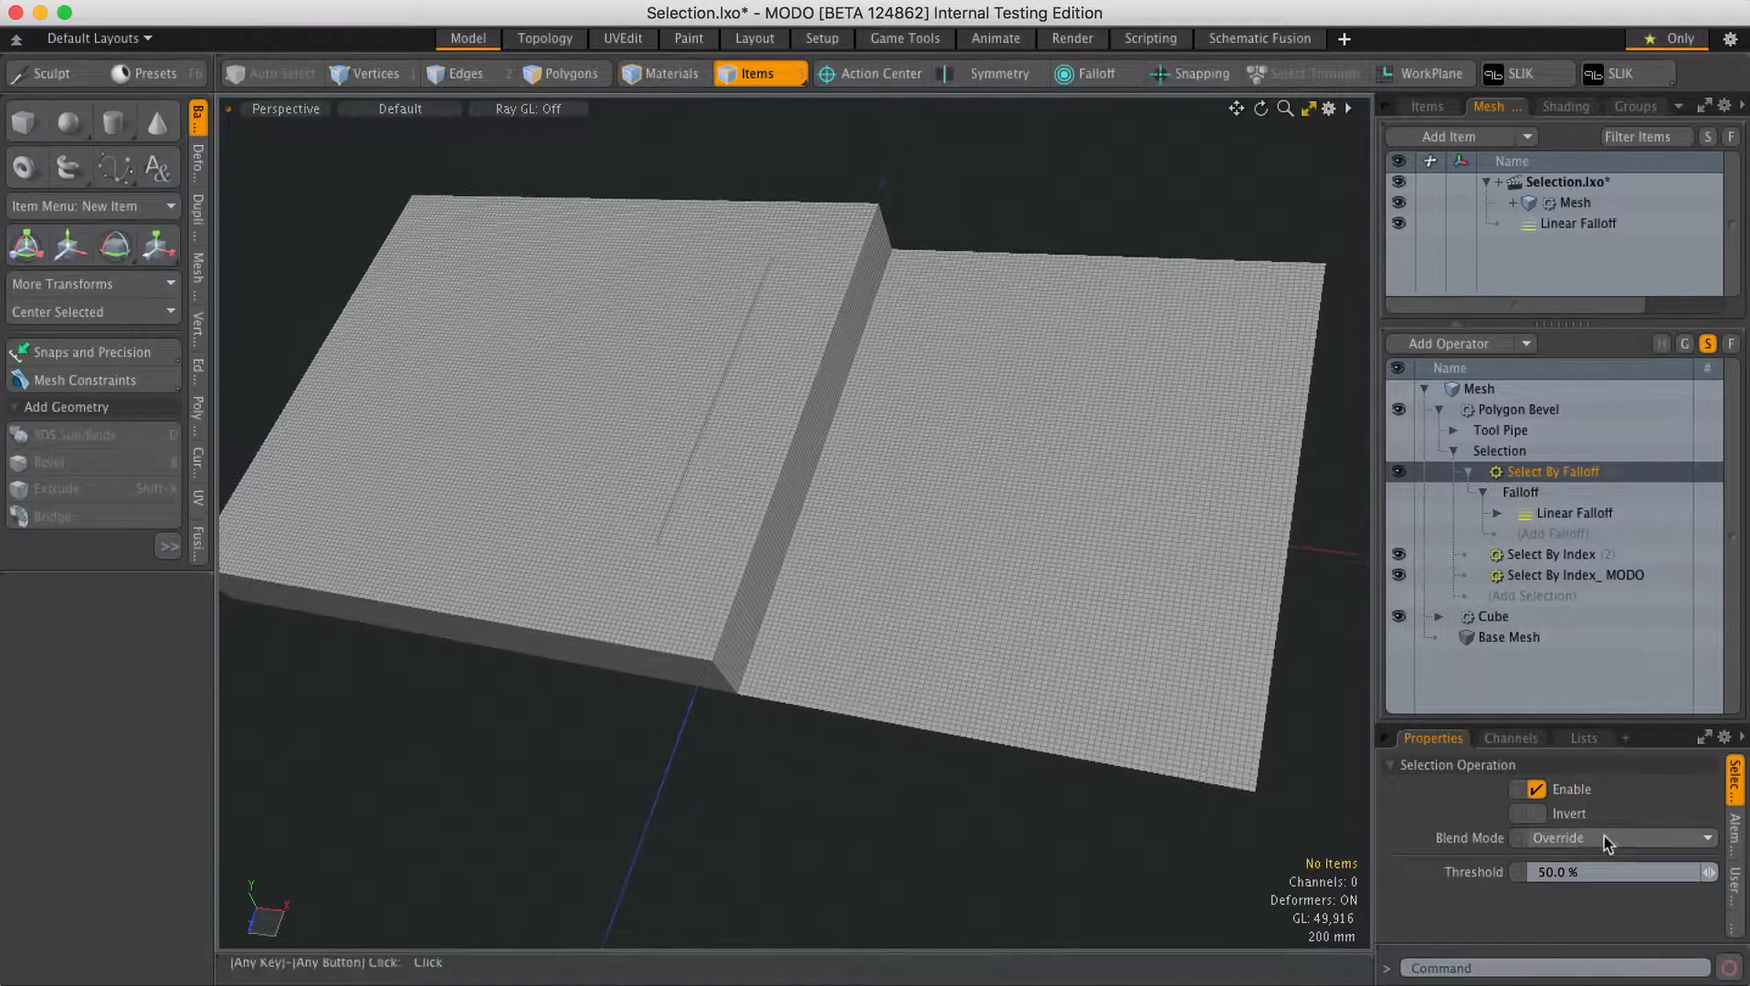
- Try Subtract, then set the Select By Falloff blend mode to Multiply
{"action": "left_click", "coordinate": [1556, 838]}
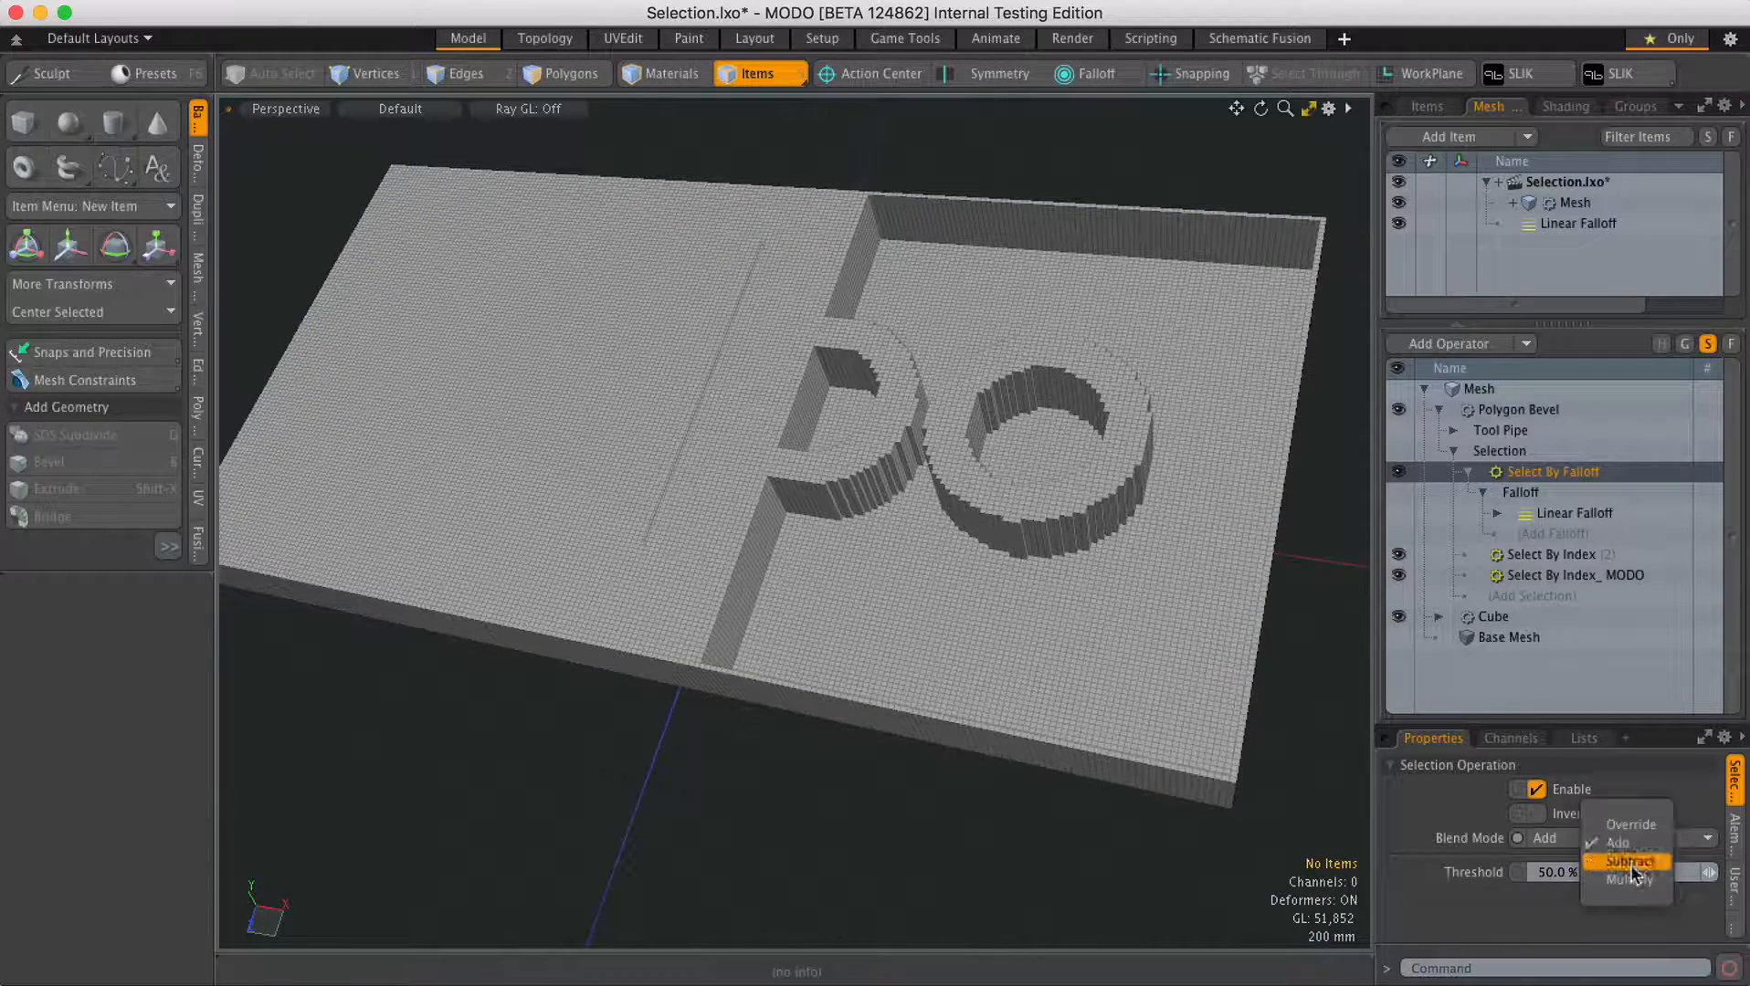
{"action": "left_click", "coordinate": [1627, 860]}
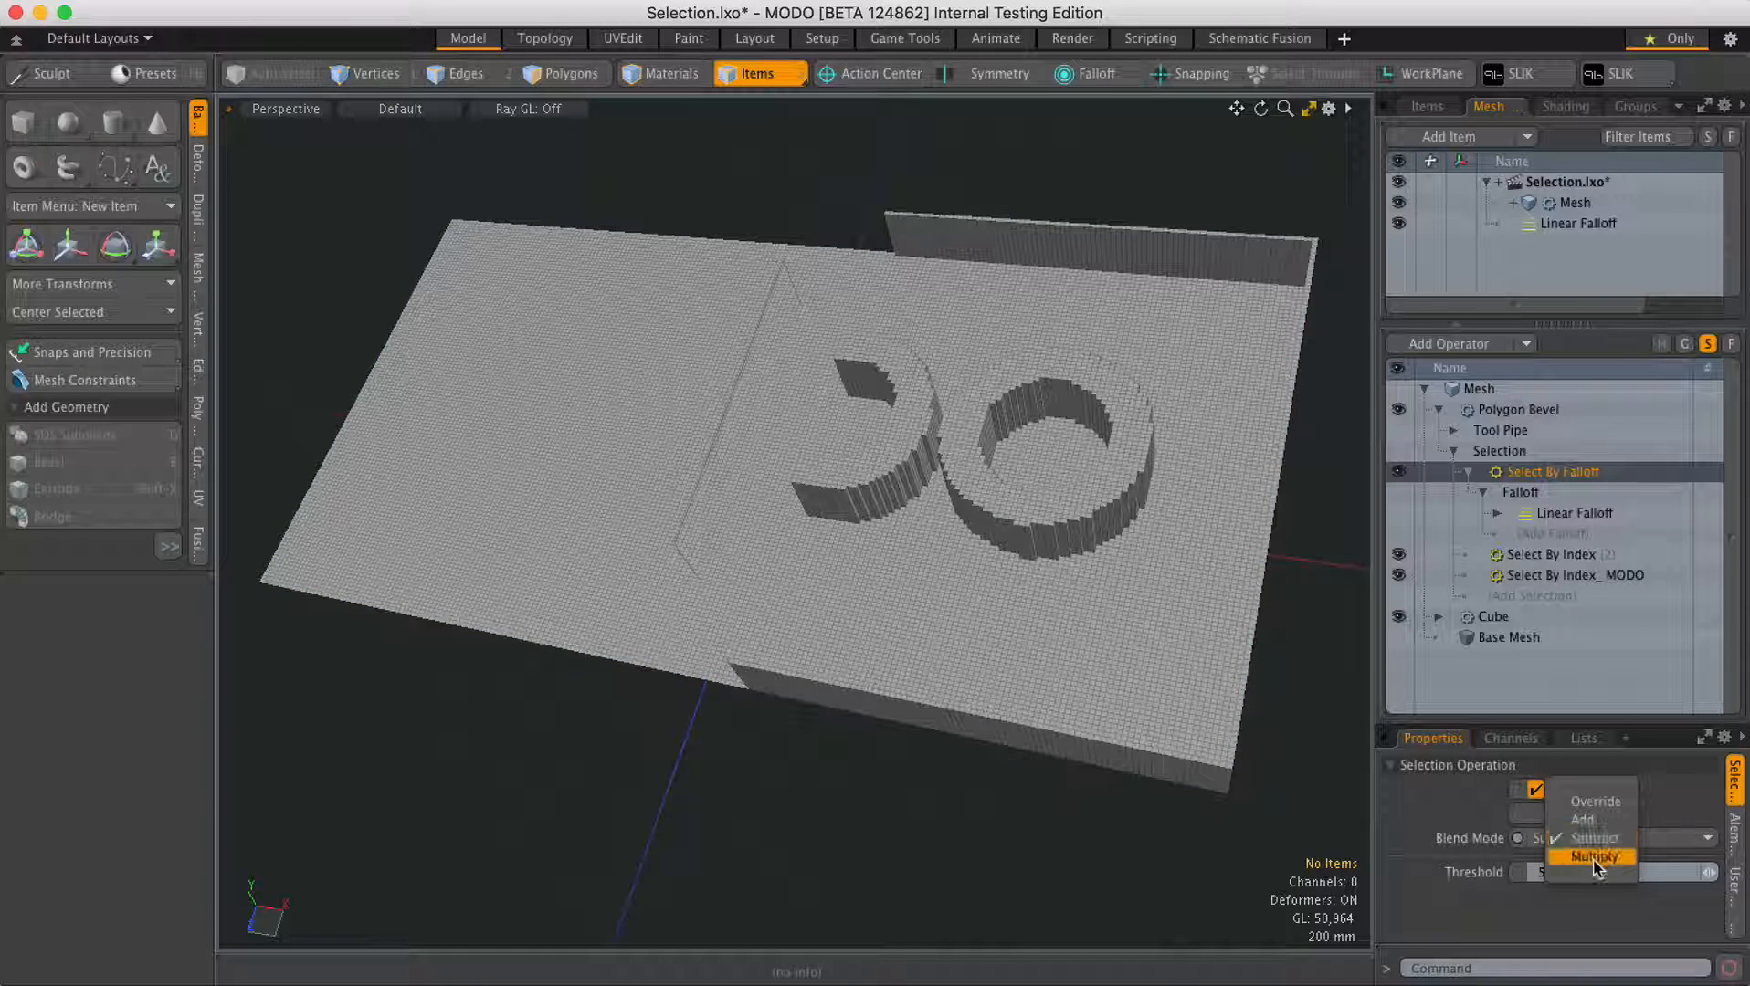
{"action": "left_click", "coordinate": [1577, 857]}
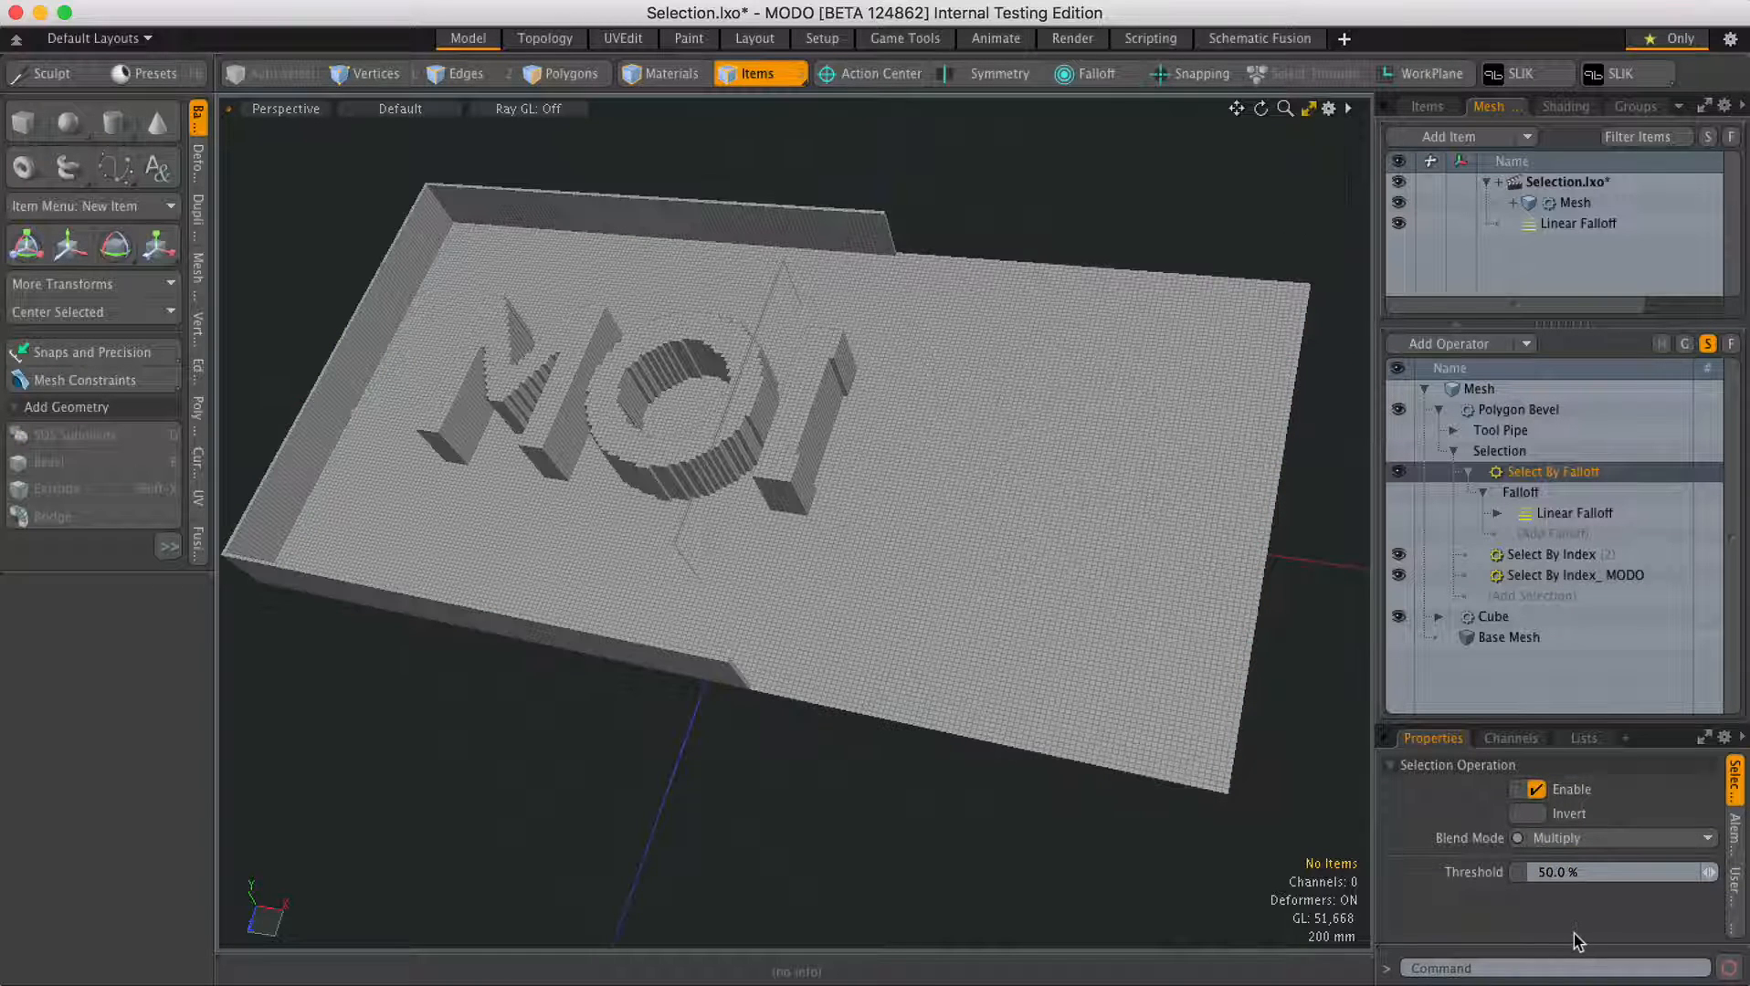